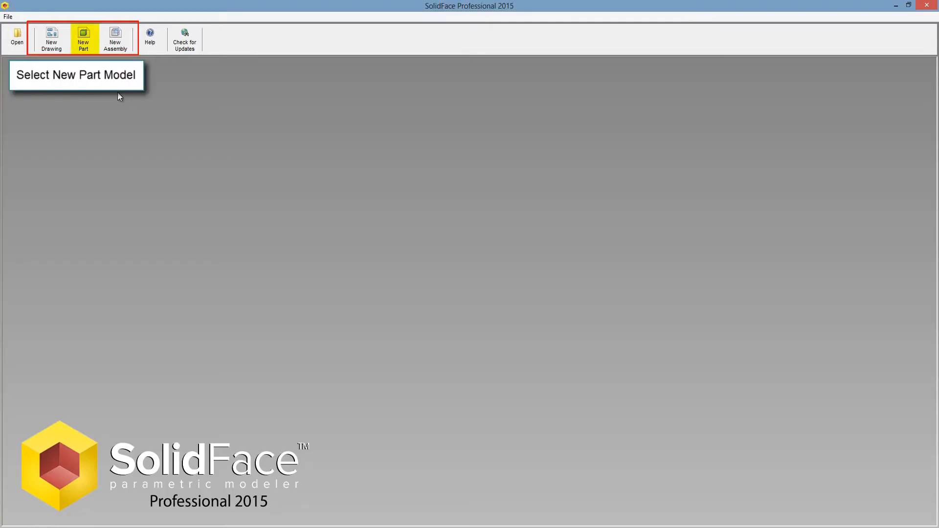
# - Start a new empty part model and bring up the File menu
pyautogui.click(84, 37)
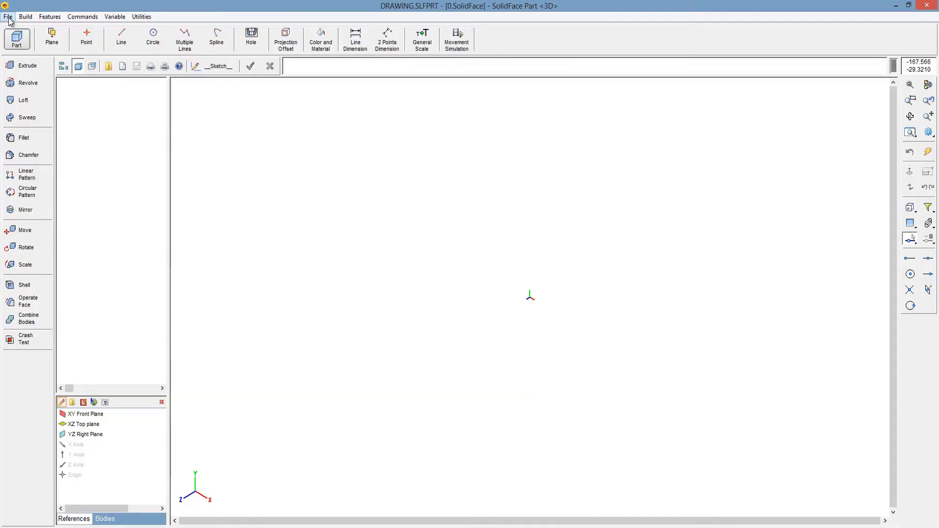
pyautogui.click(7, 17)
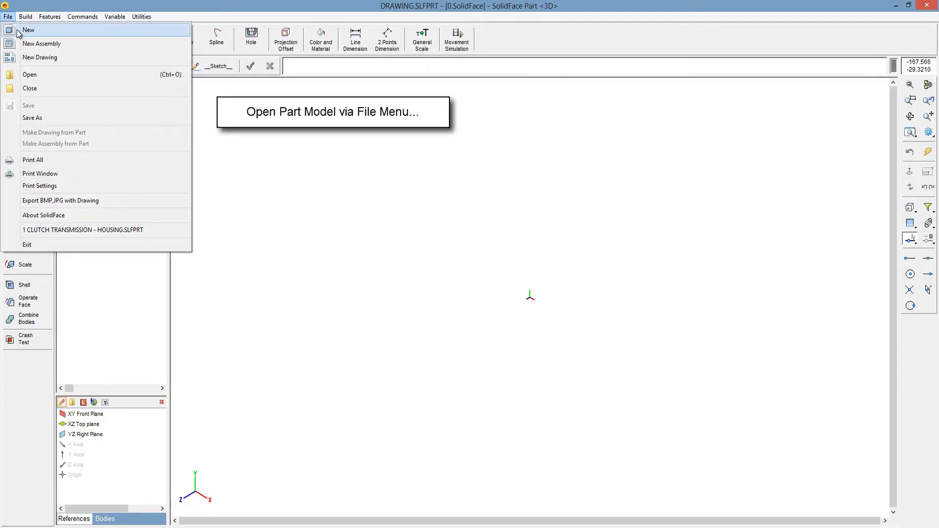
pyautogui.moveTo(28, 74)
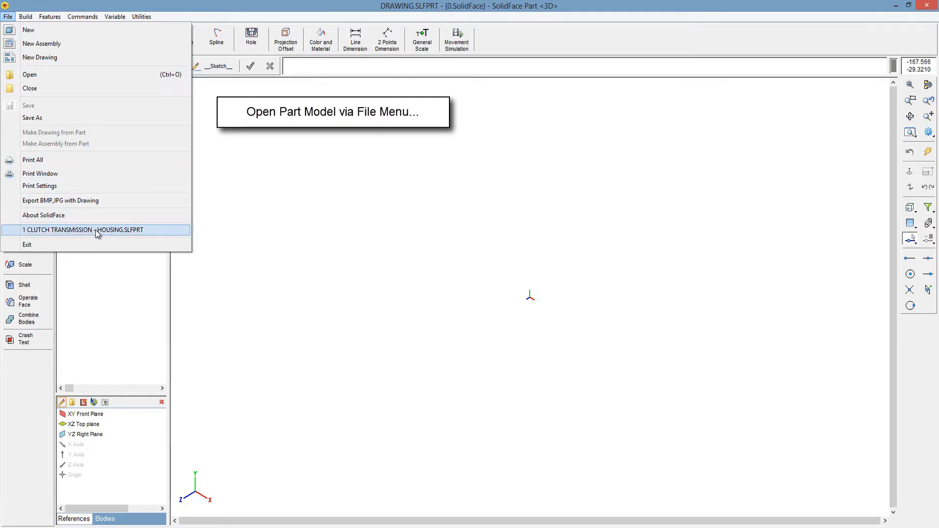
pyautogui.moveTo(191, 292)
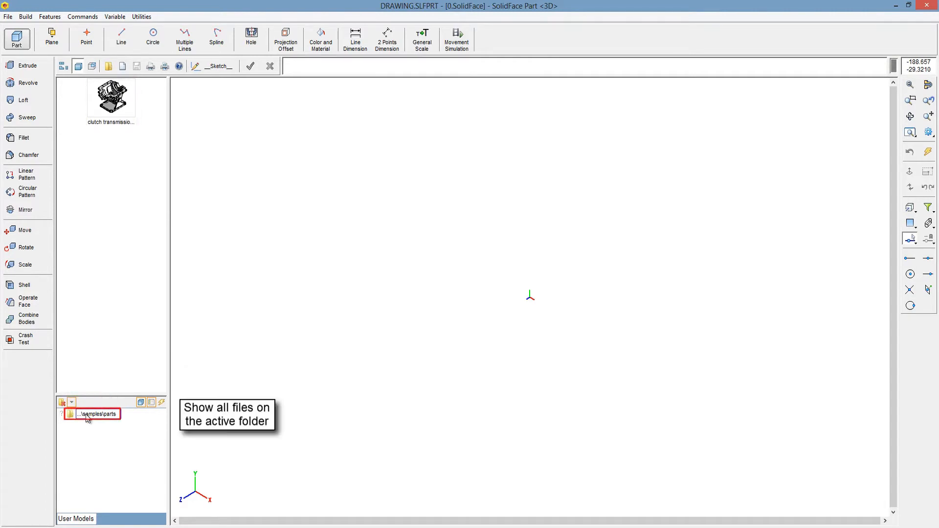
# - Load the clutch transmission housing part from the samples parts folder
pyautogui.click(63, 402)
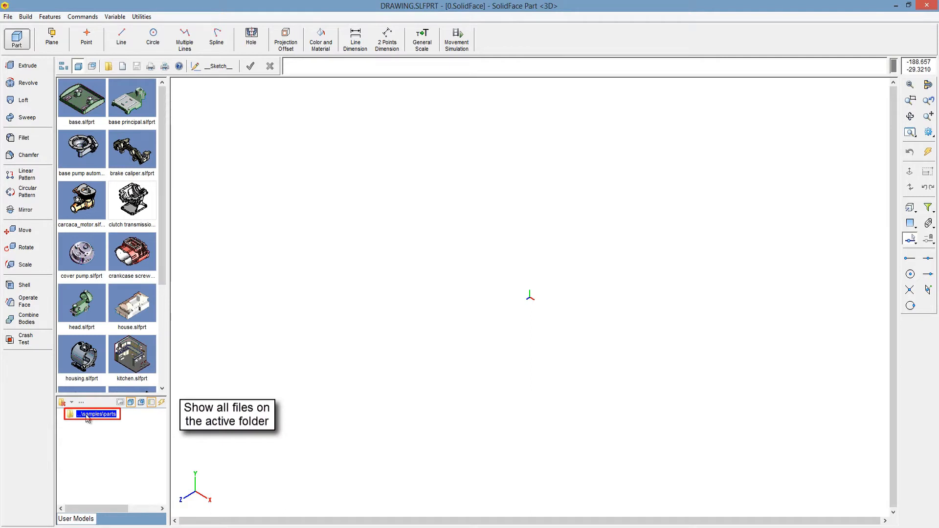
pyautogui.click(81, 402)
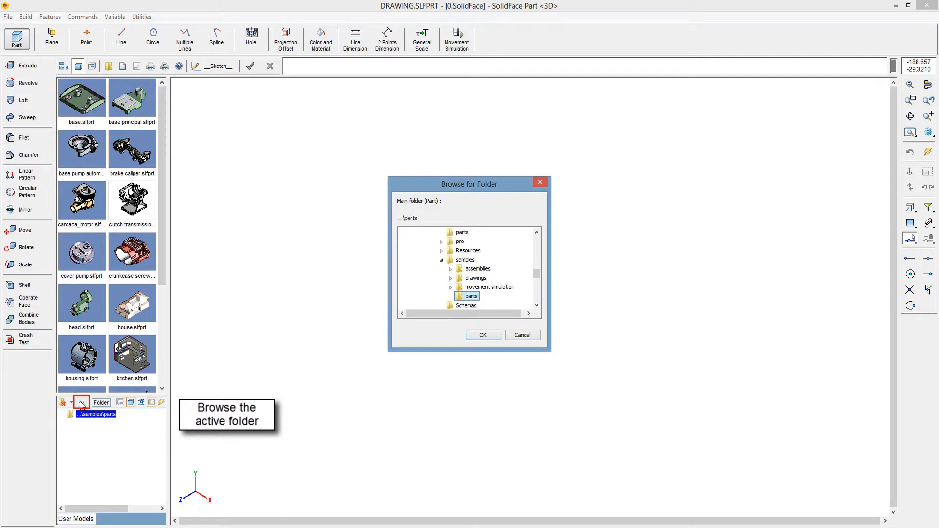
pyautogui.click(482, 335)
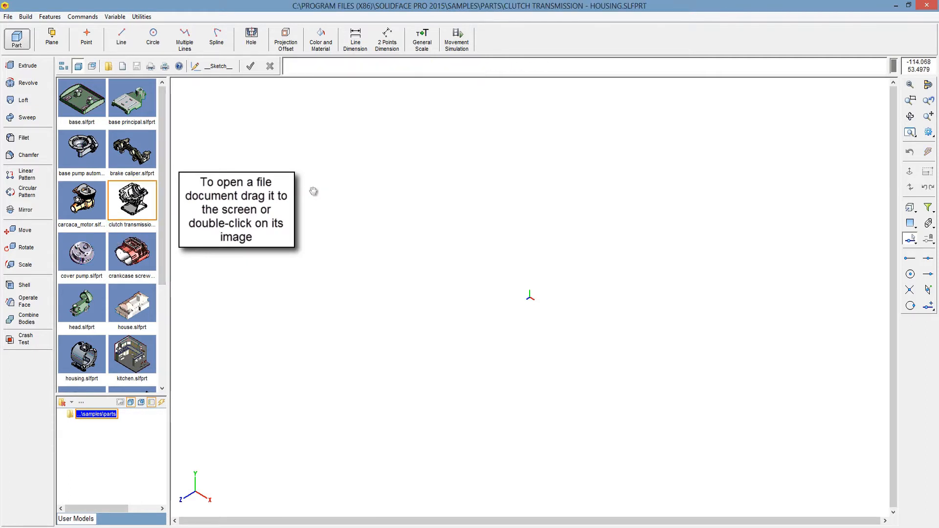
pyautogui.doubleClick(131, 200)
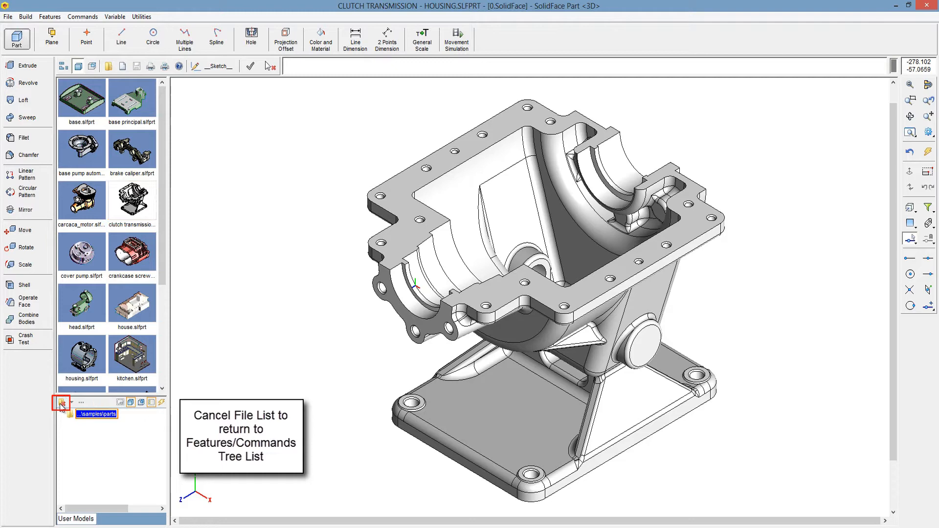
# - Return to the construction history tree, browse its sketches, toggle reference planes and show the bodies list
pyautogui.click(60, 402)
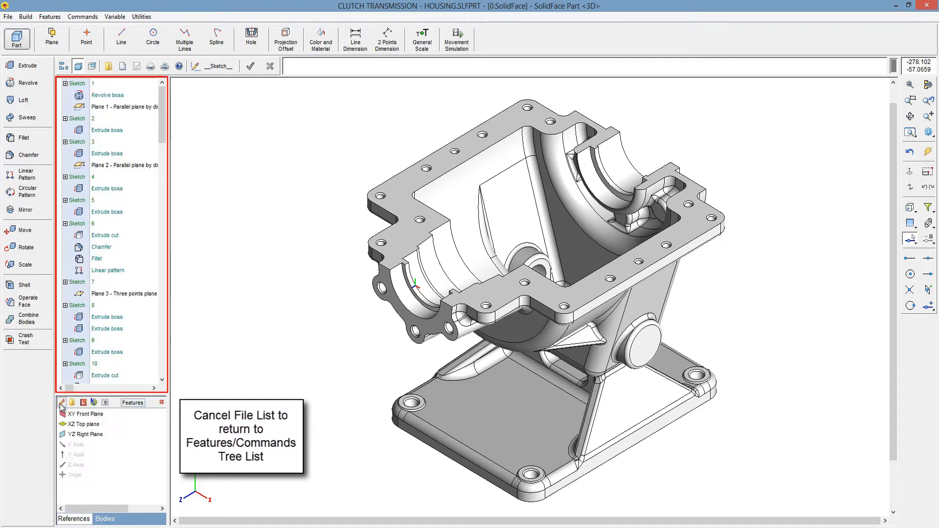
pyautogui.doubleClick(93, 118)
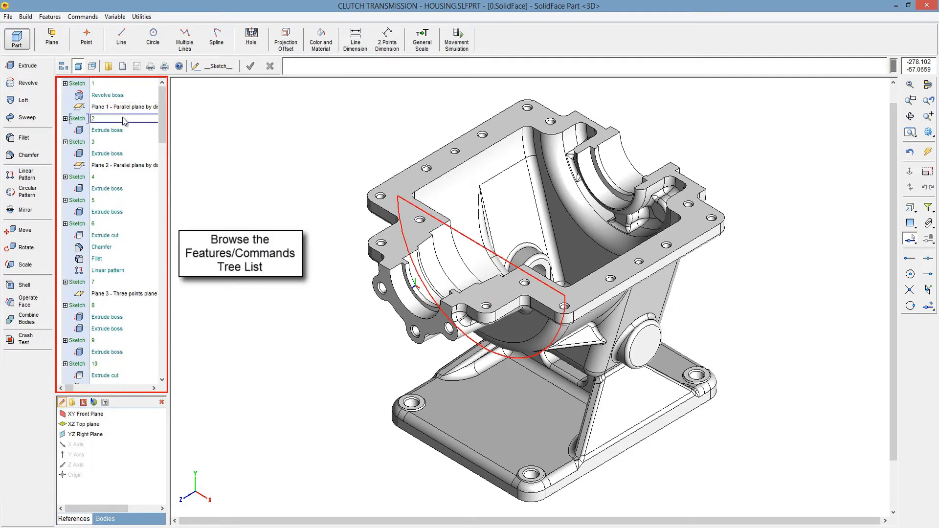
pyautogui.click(124, 166)
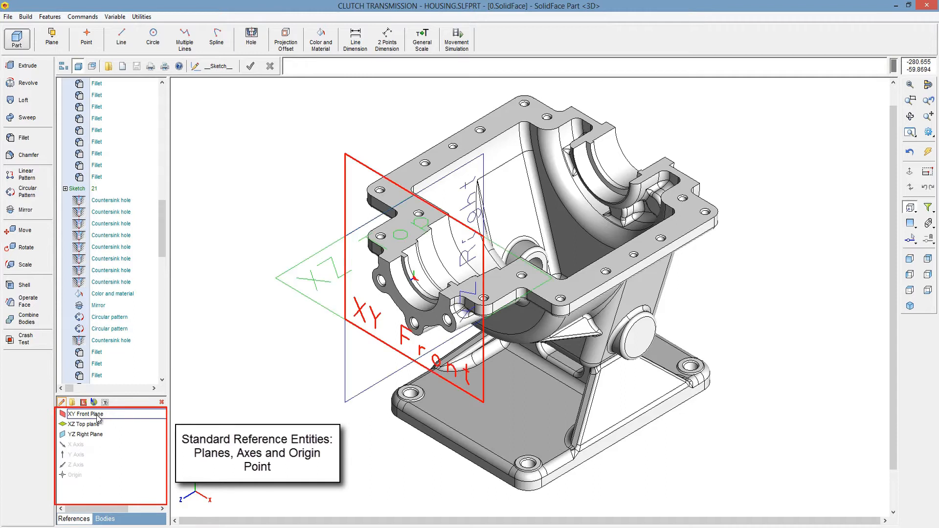
pyautogui.click(81, 424)
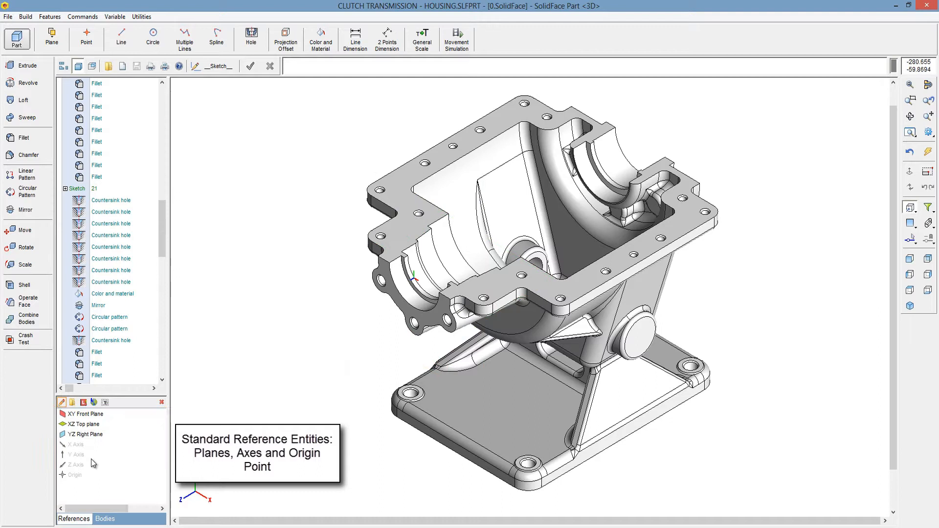
pyautogui.click(104, 519)
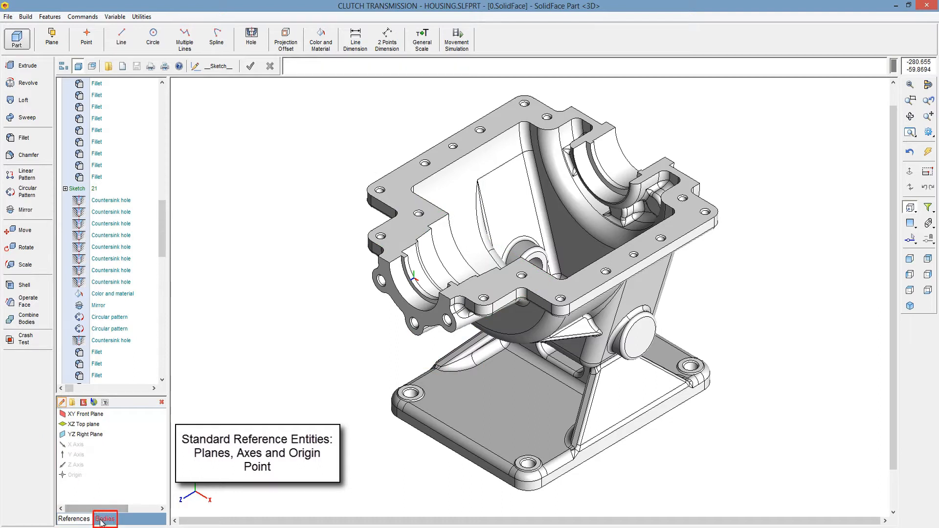
pyautogui.click(105, 519)
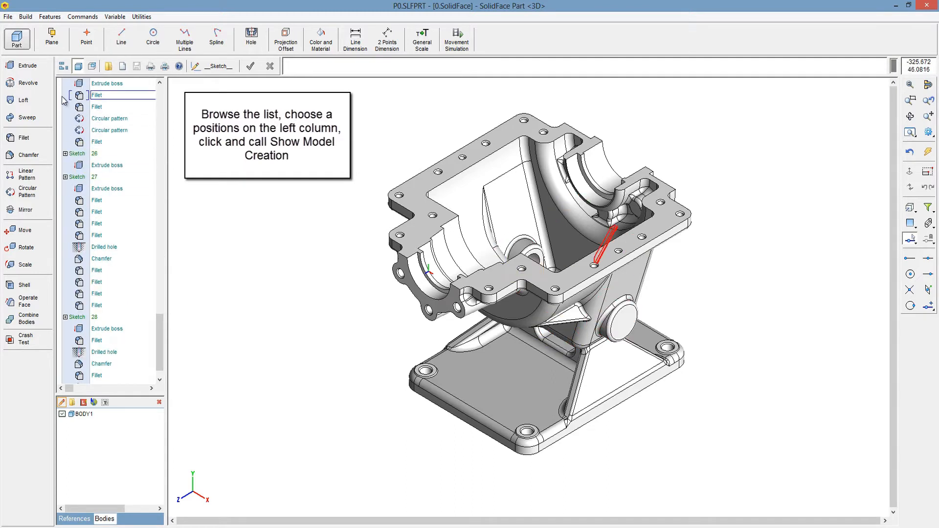
# - Replay the housing's creation from a history position, stepping through the features
pyautogui.rightClick(96, 95)
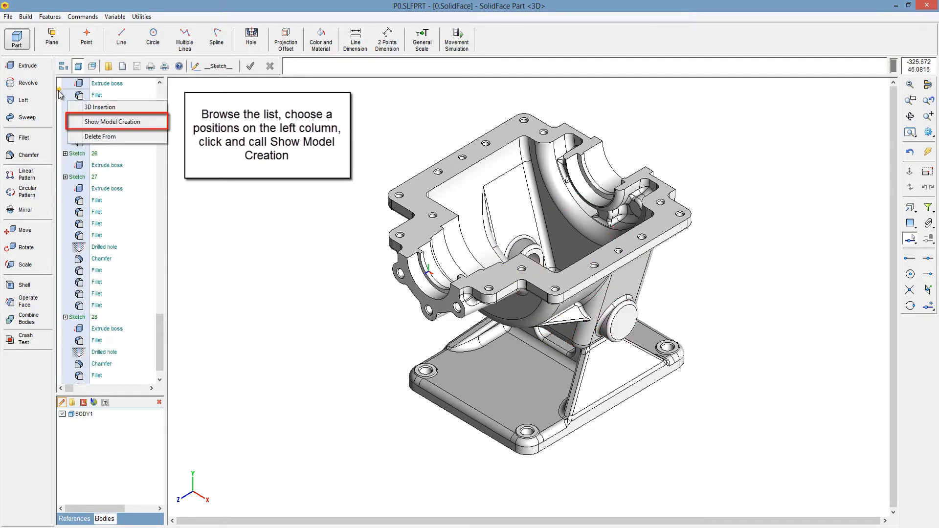
pyautogui.click(114, 121)
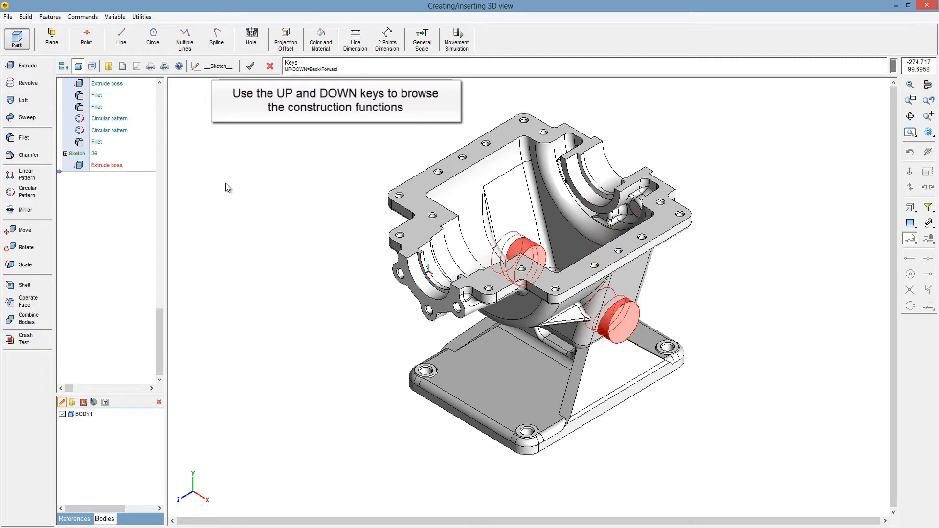
pyautogui.press('Down')
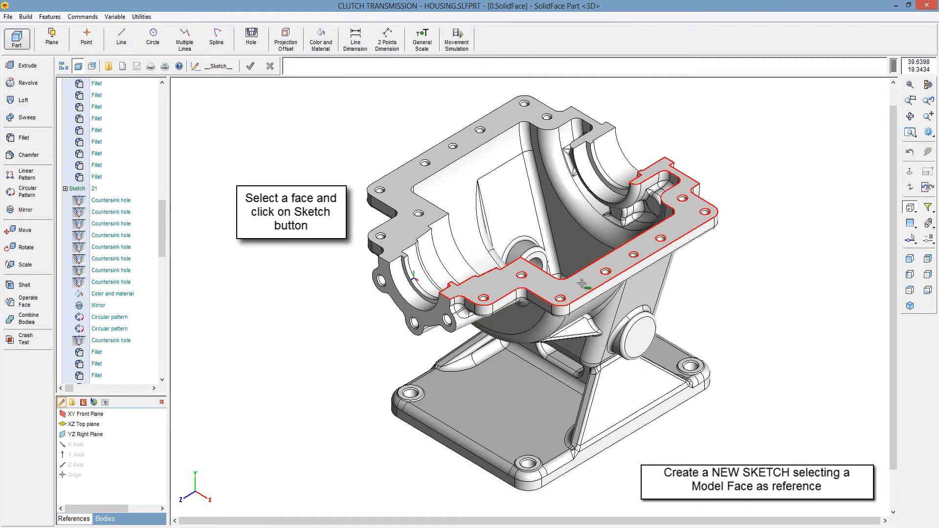
# - Start a new sketch on the housing's top flange face and zoom in on it
pyautogui.click(584, 288)
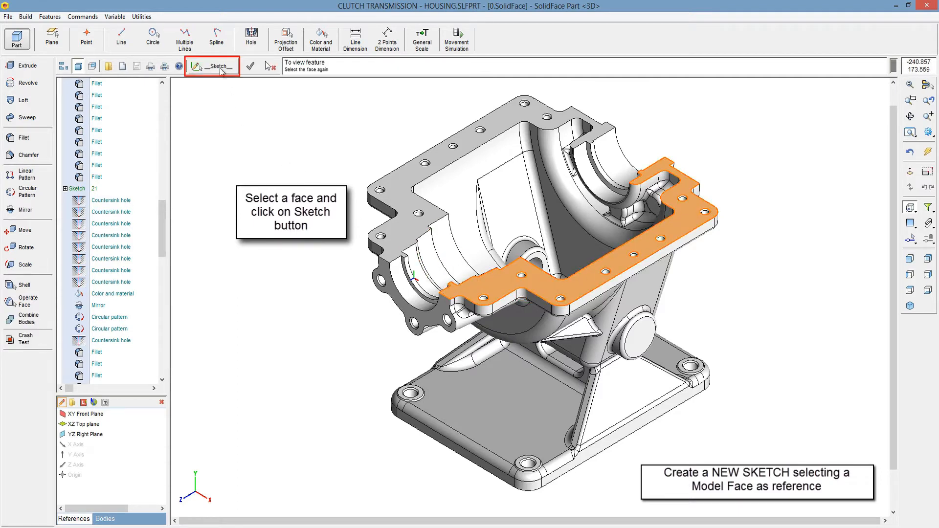
pyautogui.click(211, 65)
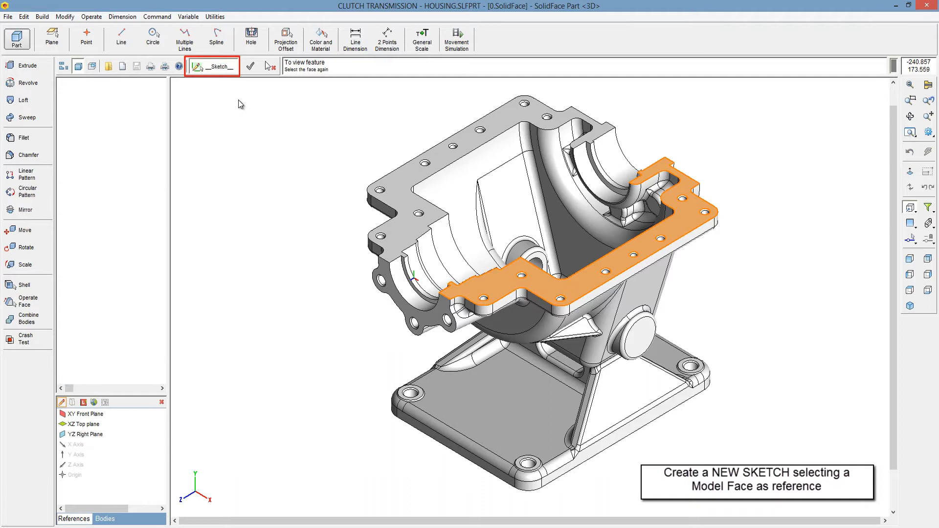
pyautogui.click(211, 66)
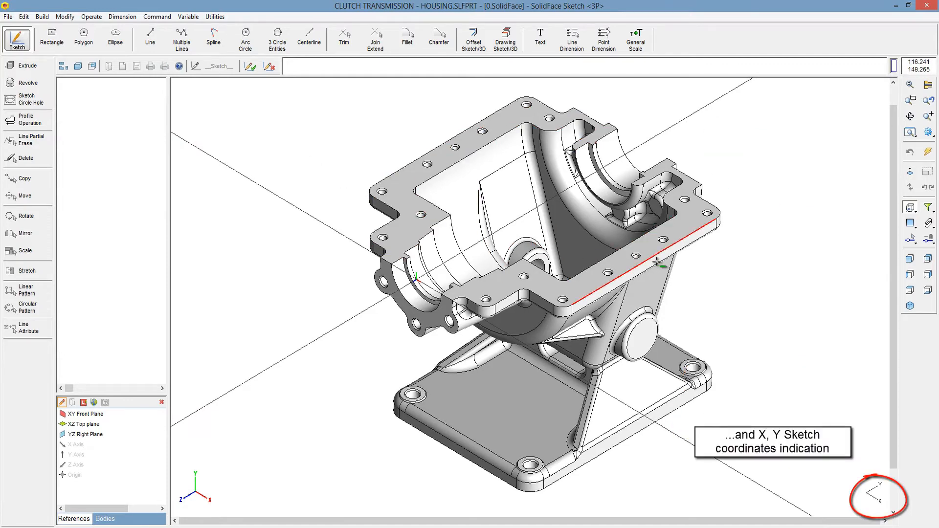
pyautogui.scroll(3)
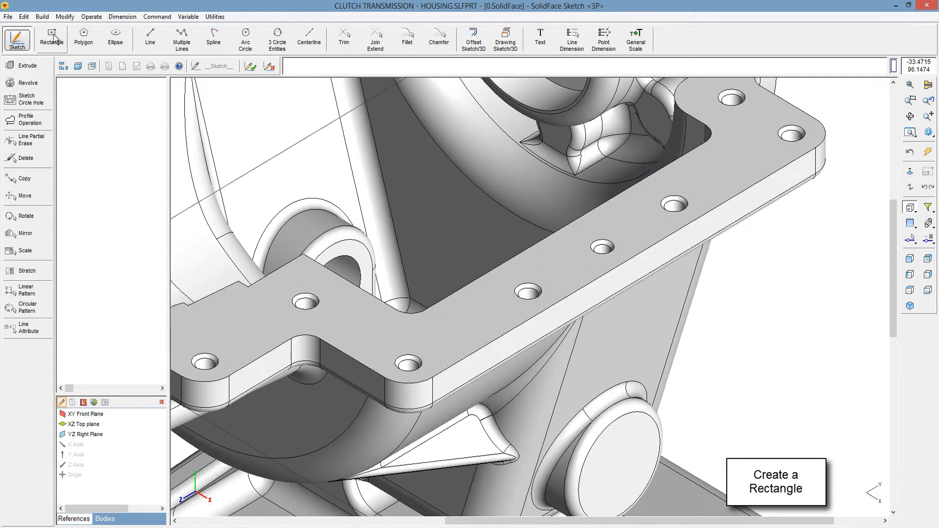
# - Start the rectangle command in the flange sketch
pyautogui.click(51, 39)
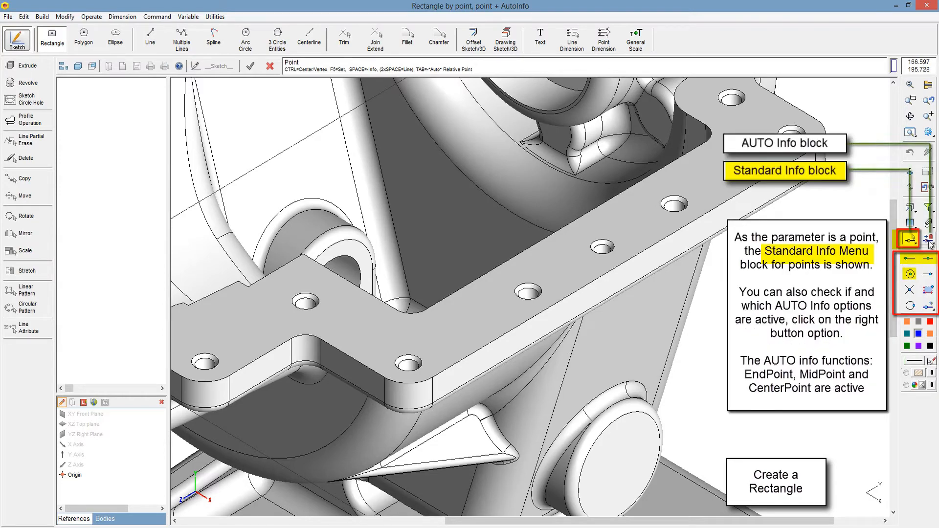
pyautogui.click(928, 238)
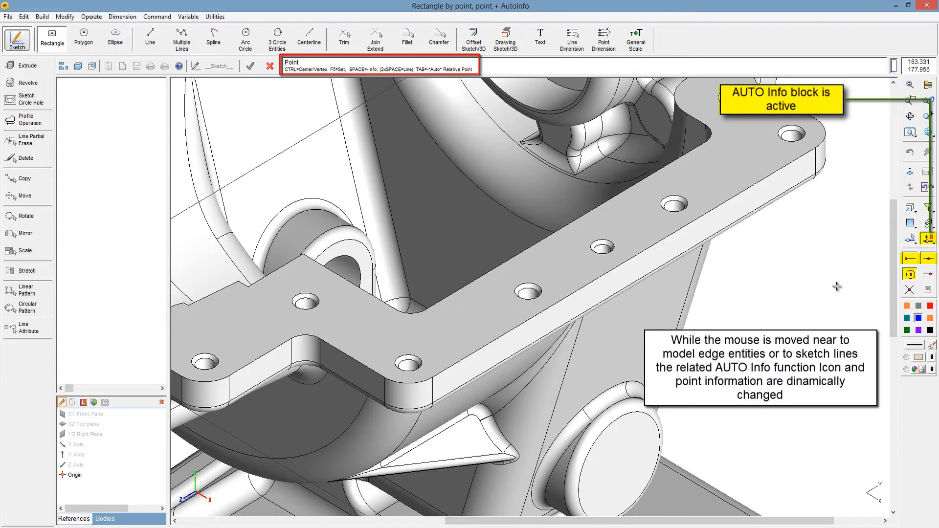
pyautogui.moveTo(799, 161)
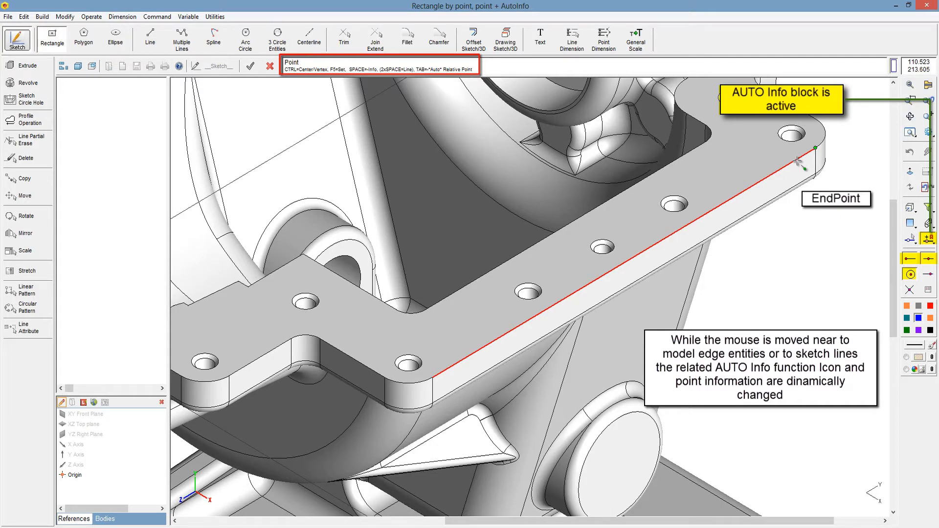
pyautogui.moveTo(694, 223)
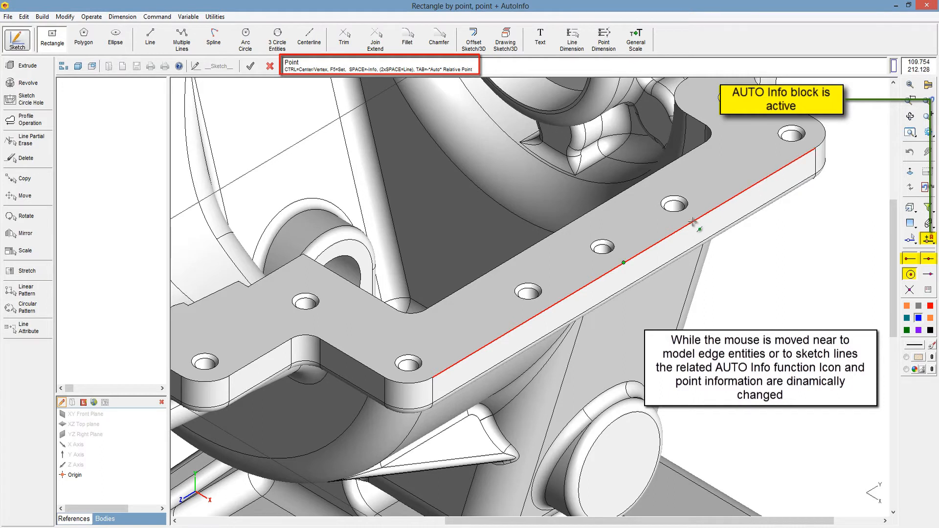
pyautogui.moveTo(671, 233)
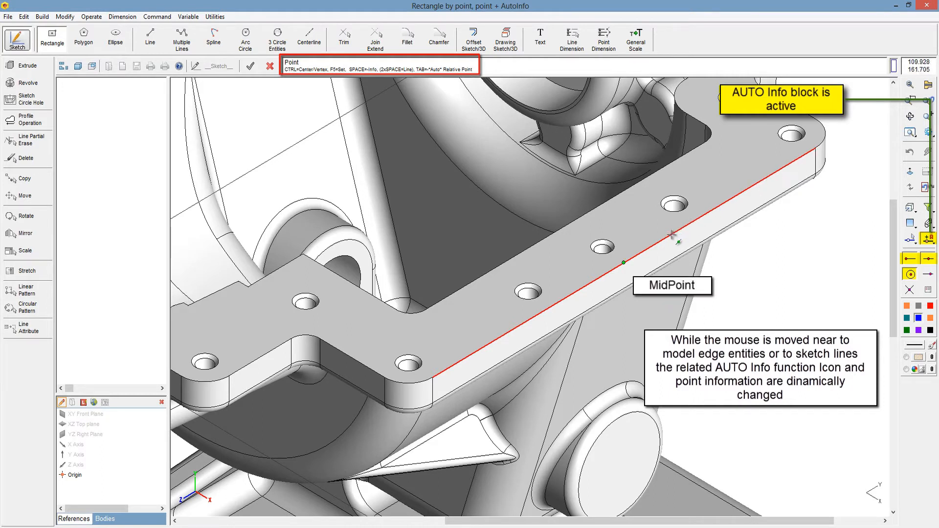
pyautogui.moveTo(604, 245)
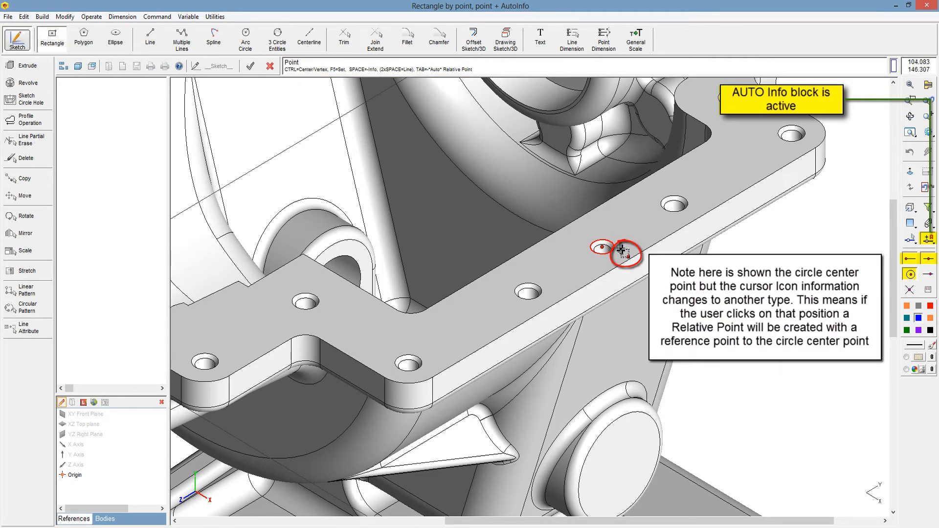
pyautogui.moveTo(624, 254)
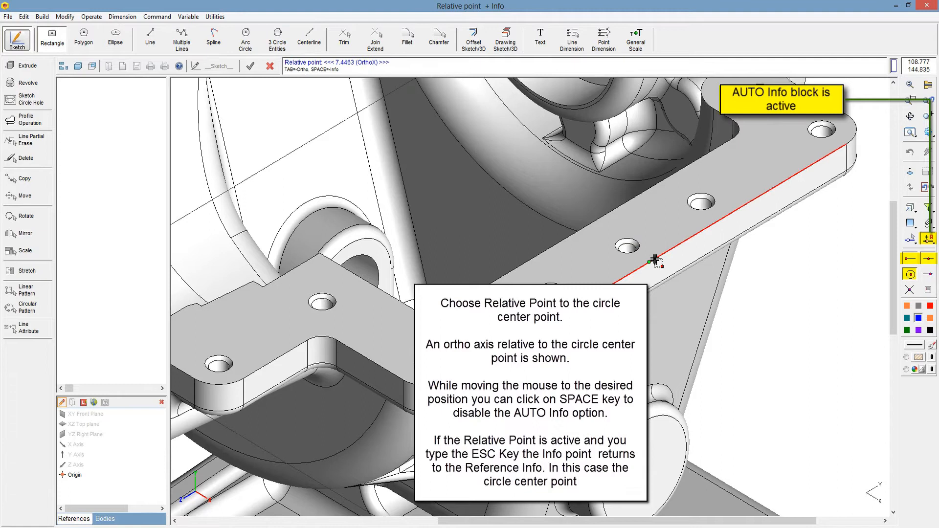
pyautogui.moveTo(704, 291)
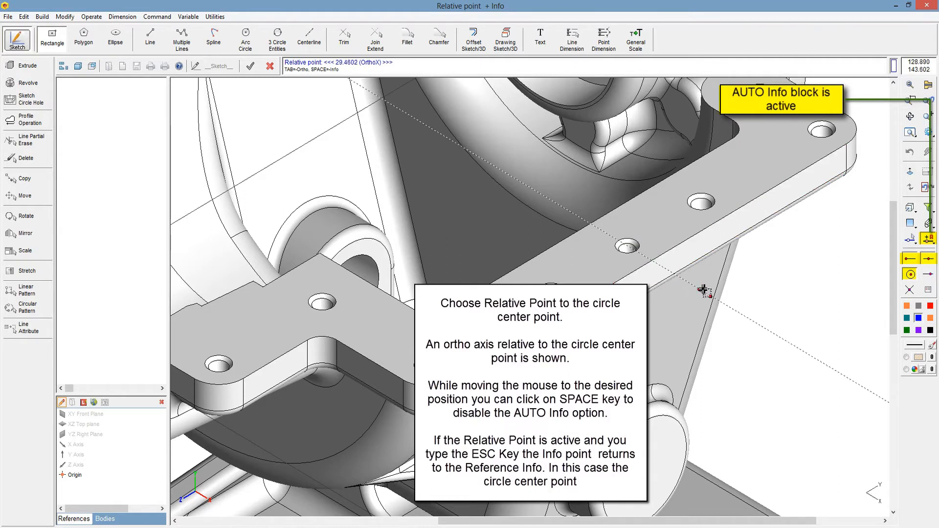
pyautogui.moveTo(738, 310)
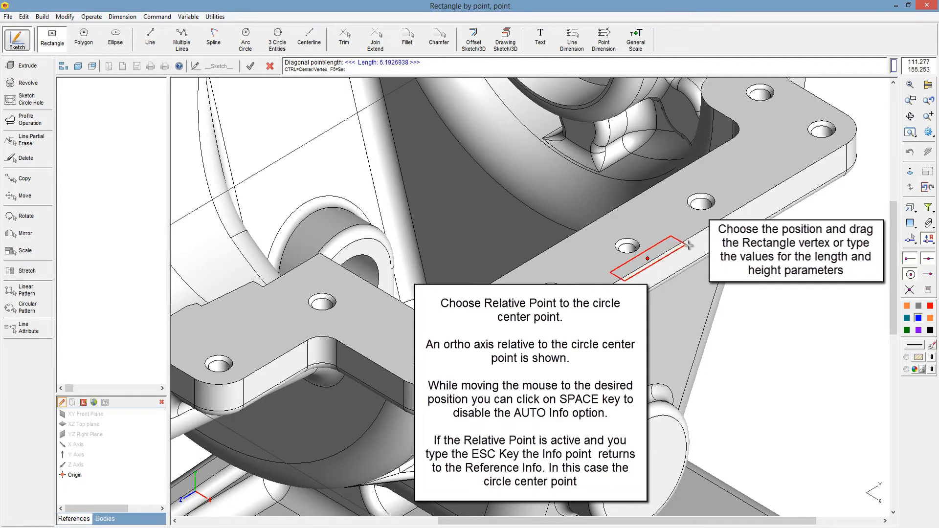
pyautogui.moveTo(689, 245)
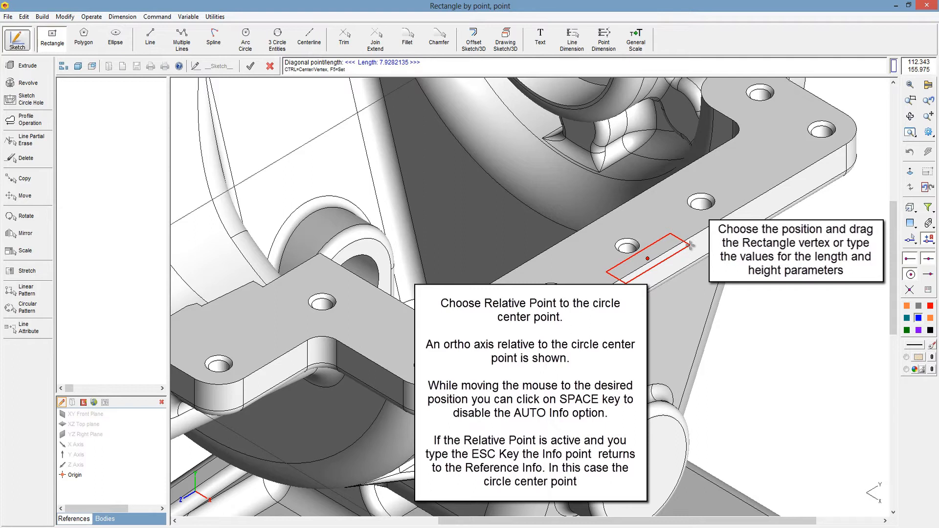
pyautogui.moveTo(689, 244)
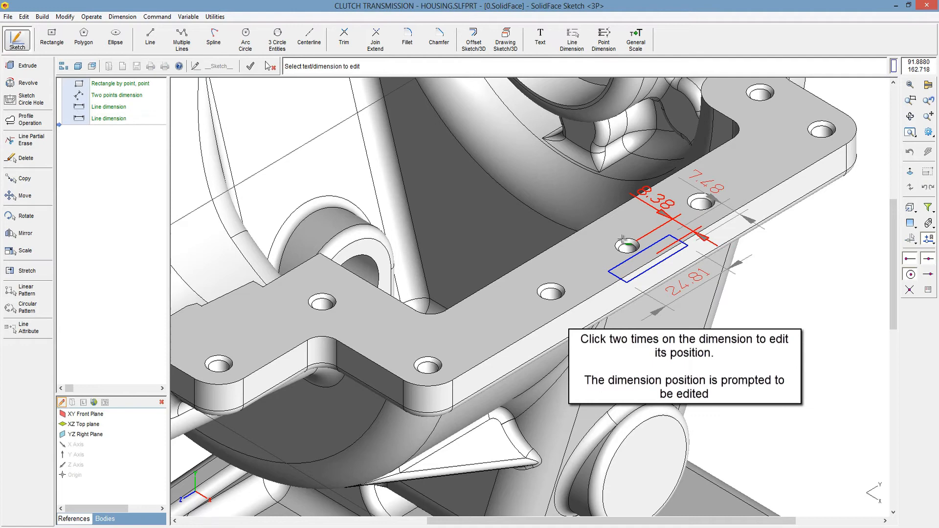
# - Reposition one dimension of the slot rectangle
pyautogui.doubleClick(650, 204)
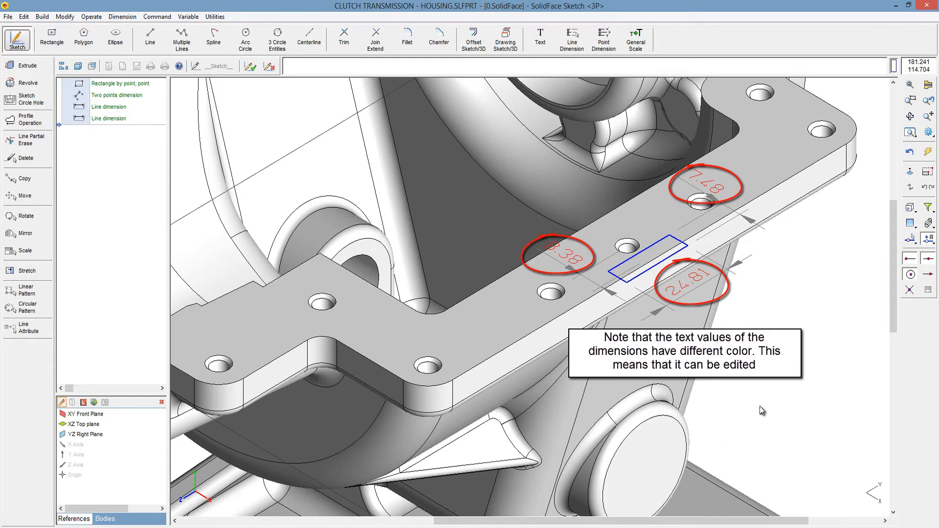
pyautogui.moveTo(763, 409)
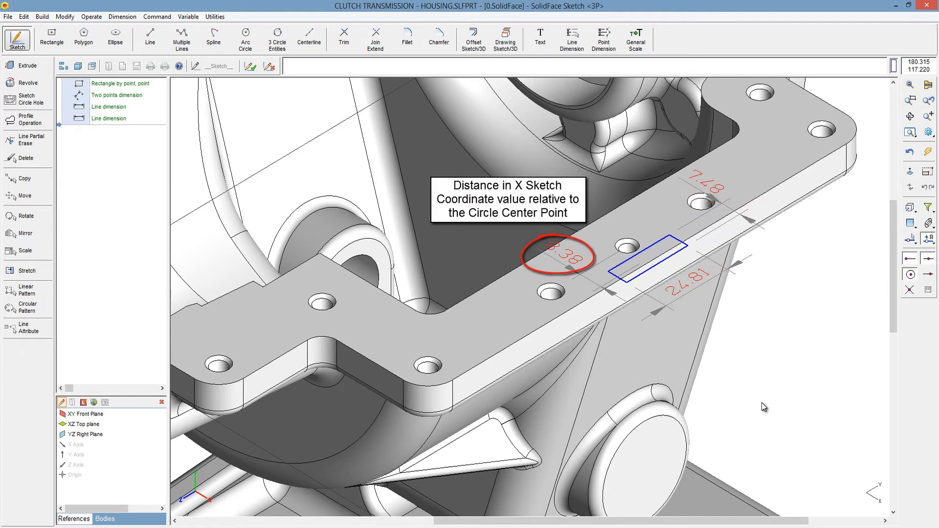
pyautogui.moveTo(738, 334)
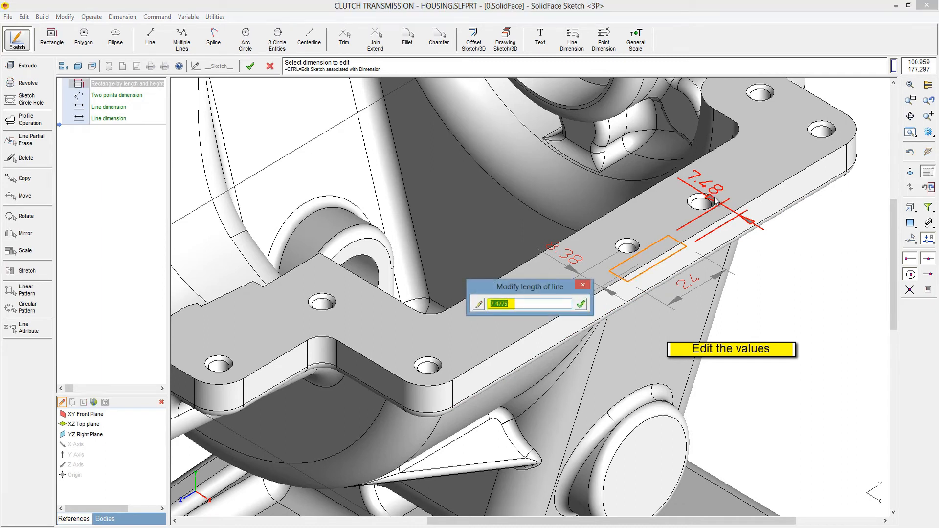
# - Set the slot rectangle's length to 7 and its X distance to 8
pyautogui.write('7')
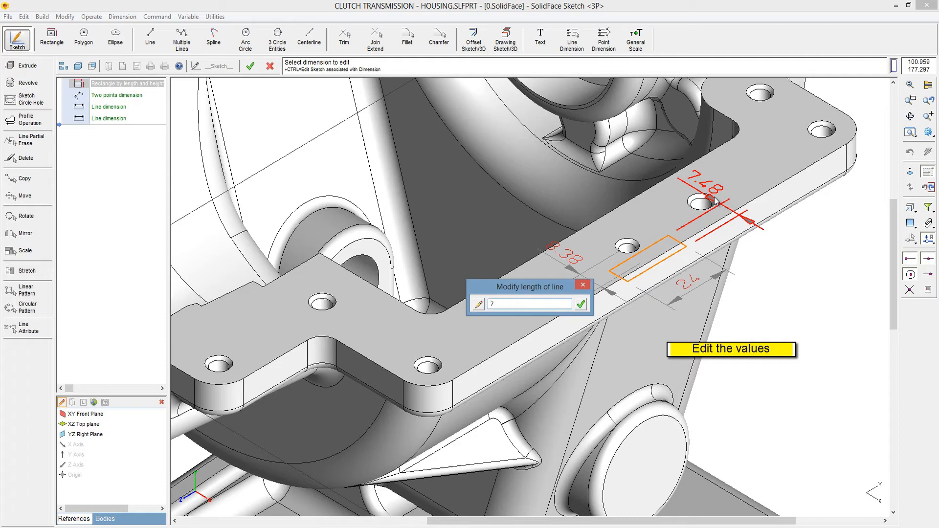
pyautogui.click(580, 305)
pyautogui.write('8')
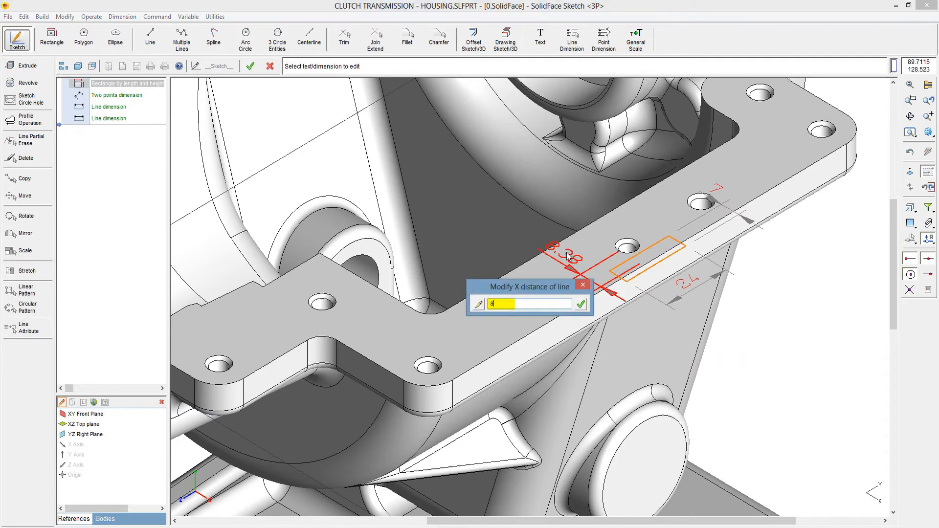
pyautogui.click(593, 304)
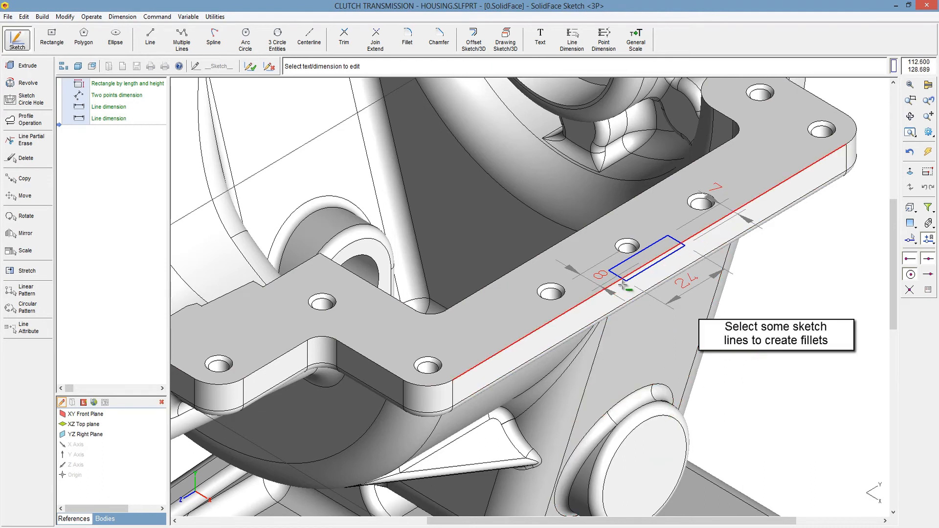
# - Fillet the slot rectangle's corners at radius 2 and dimension the radius
pyautogui.click(606, 276)
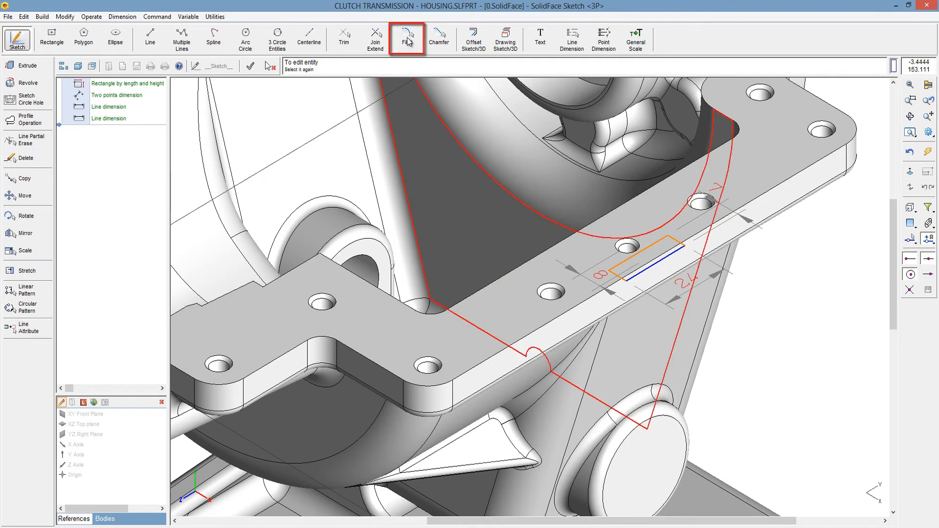
pyautogui.click(407, 38)
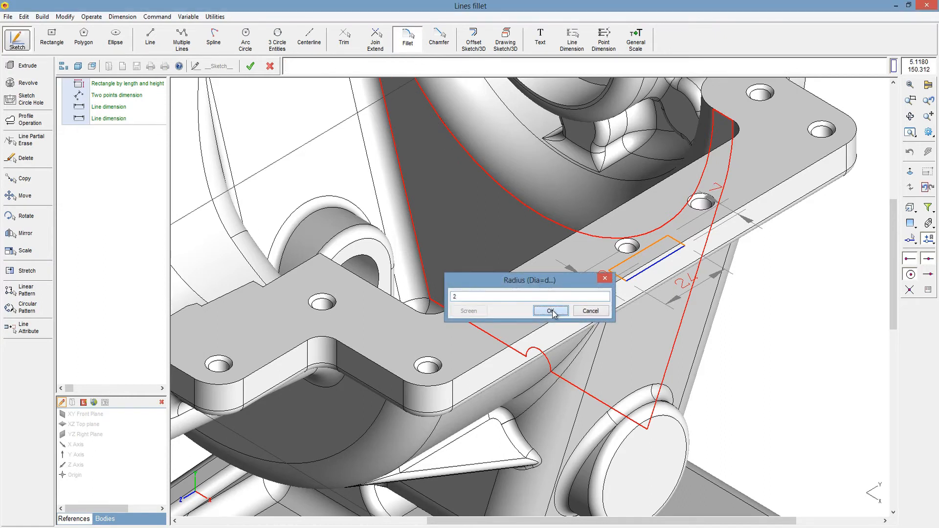
pyautogui.click(548, 311)
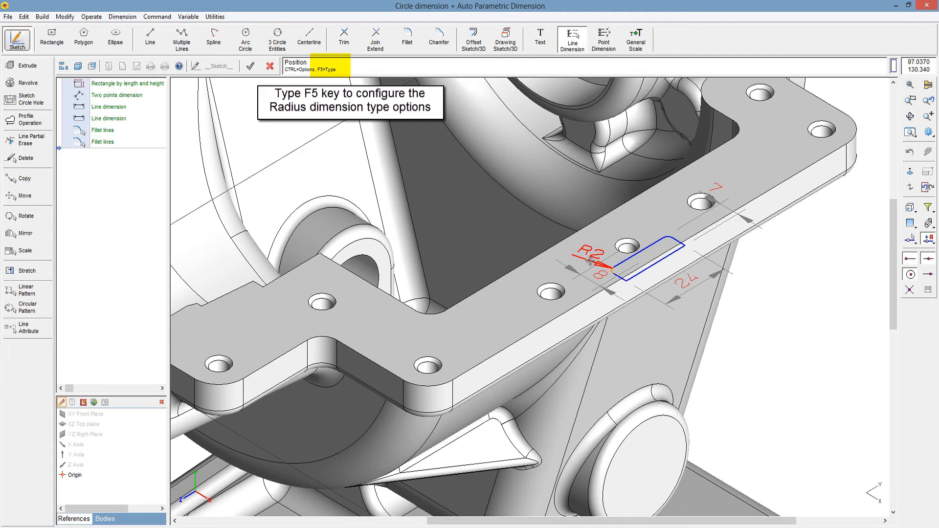
pyautogui.press('f5')
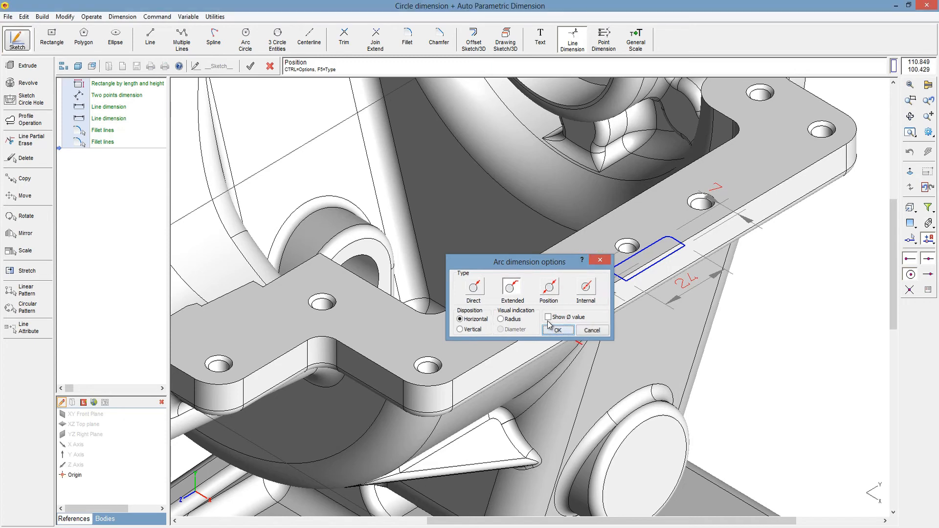
pyautogui.click(557, 330)
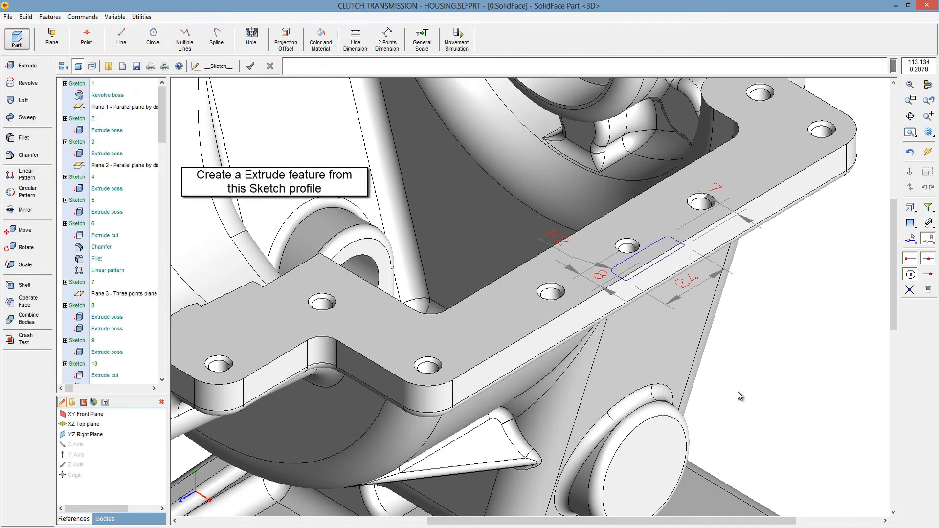
# - Cut the filleted slot profile 4 deep into the housing flange with an extrude cut
pyautogui.click(107, 131)
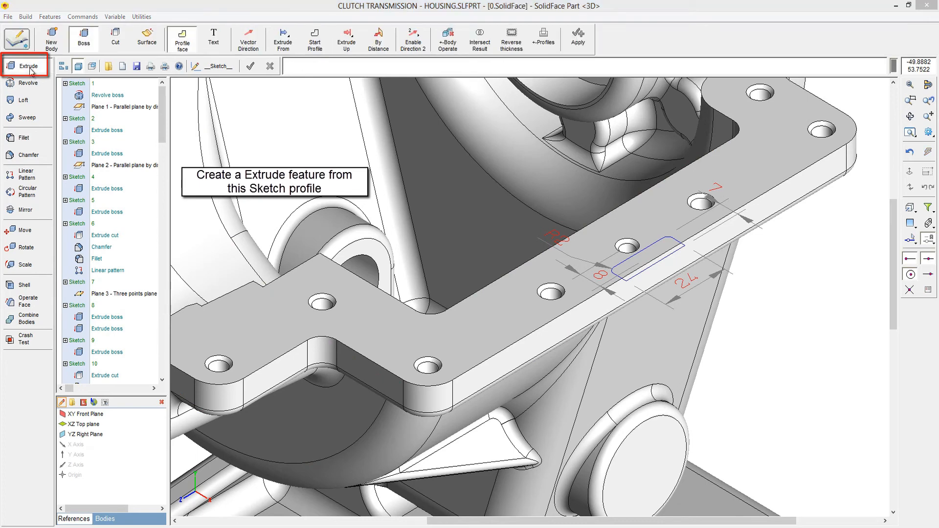
pyautogui.click(27, 65)
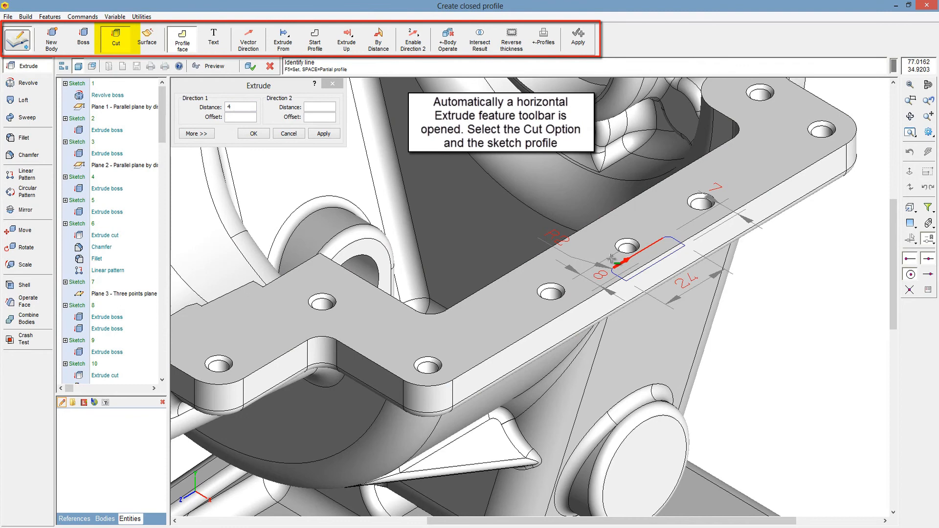
pyautogui.click(623, 260)
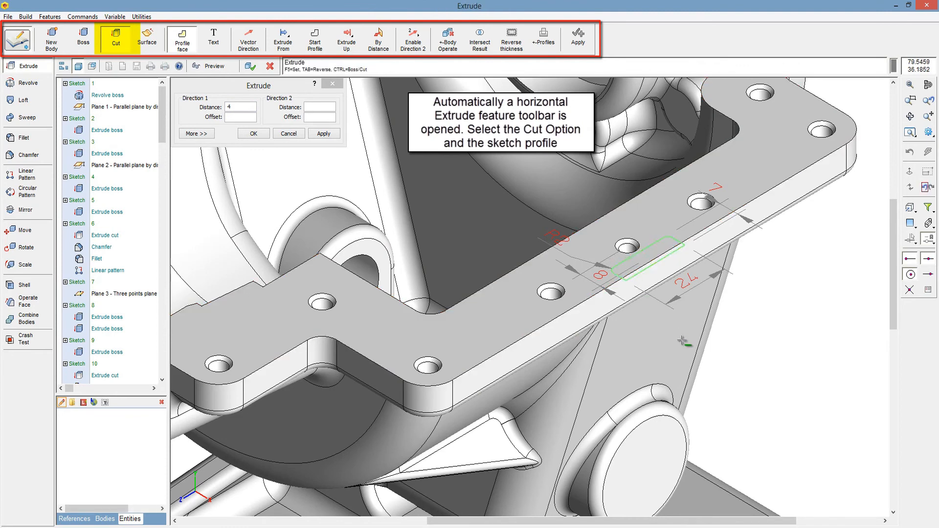
pyautogui.moveTo(687, 352)
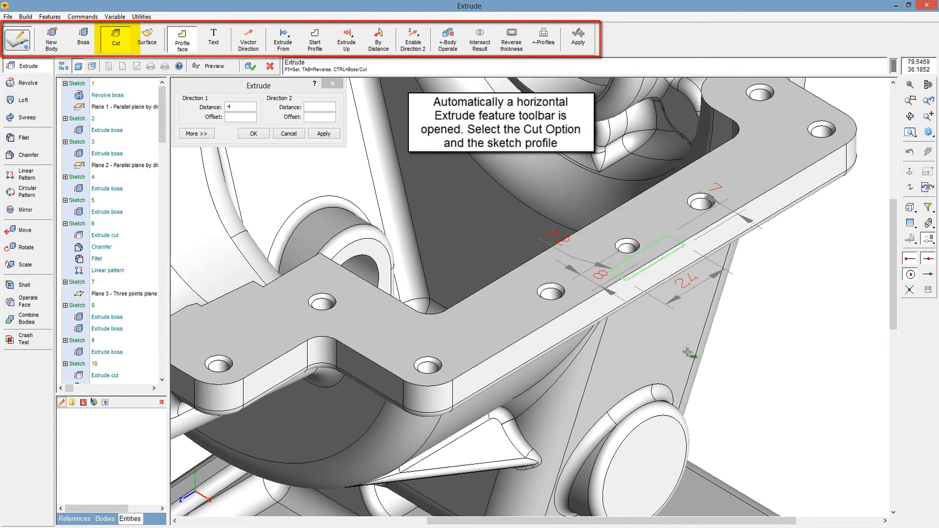
pyautogui.click(644, 252)
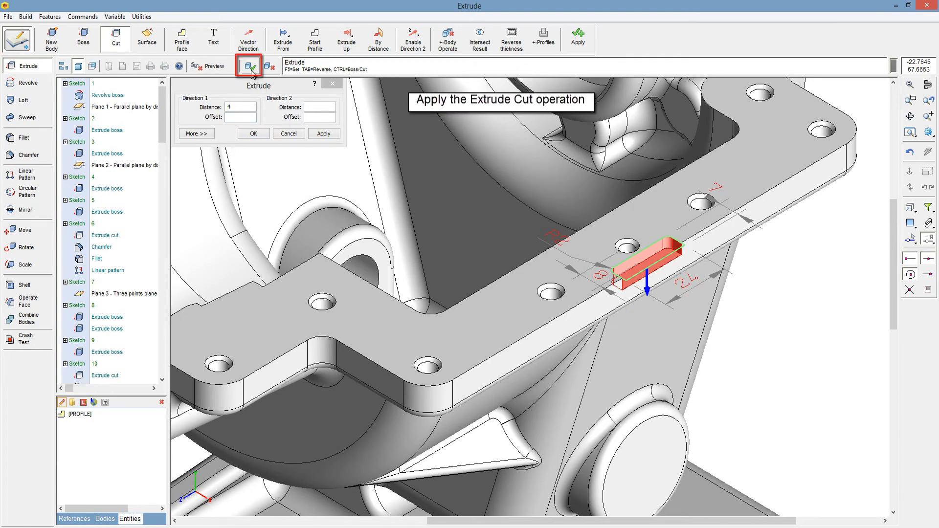
pyautogui.click(248, 65)
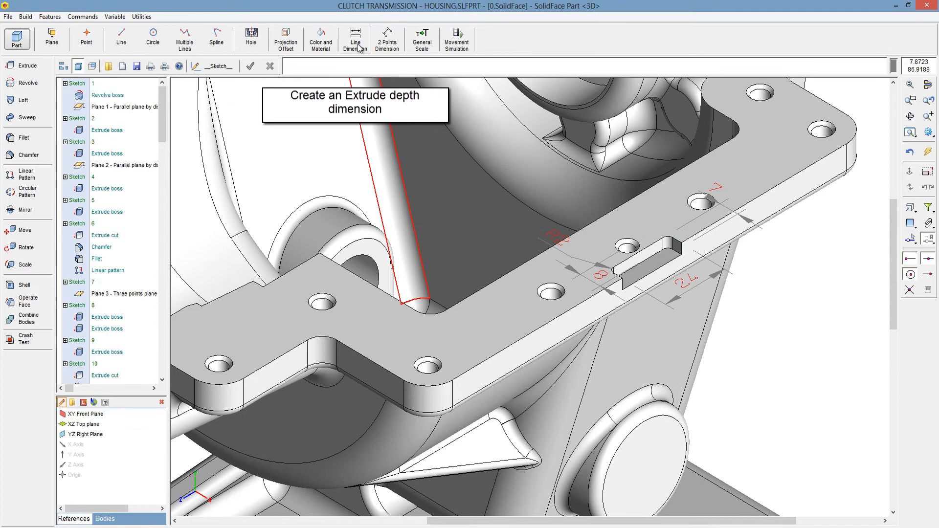
# - Change the slot's 24 length dimension to 30 via Line Dimension and close the sketch
pyautogui.click(355, 39)
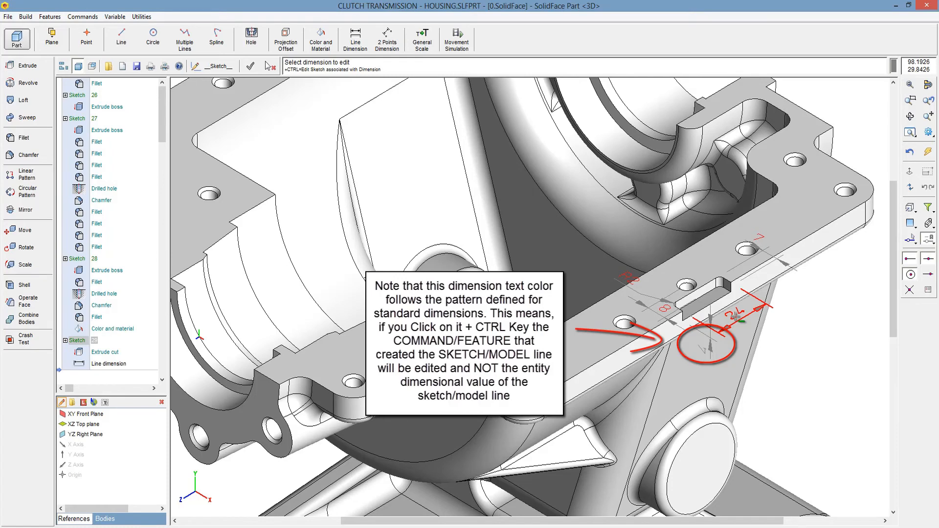
pyautogui.click(730, 317)
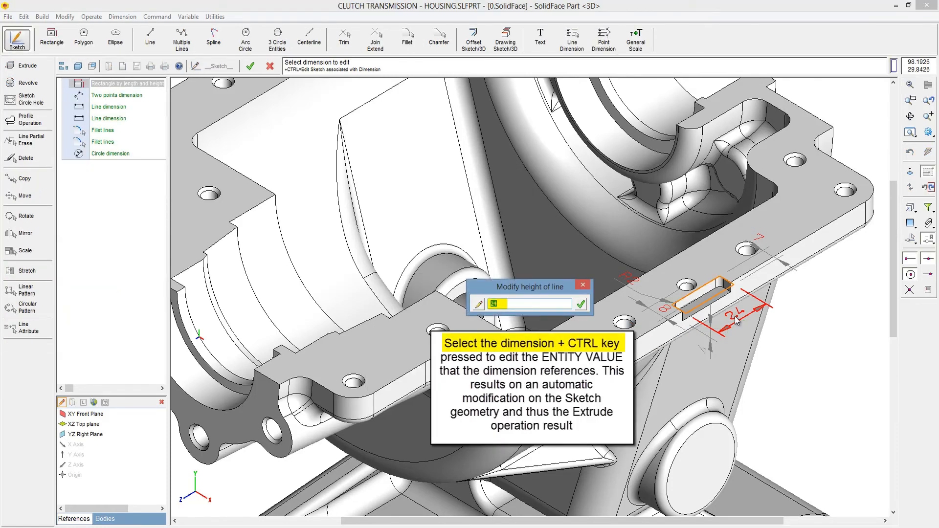
pyautogui.write('3')
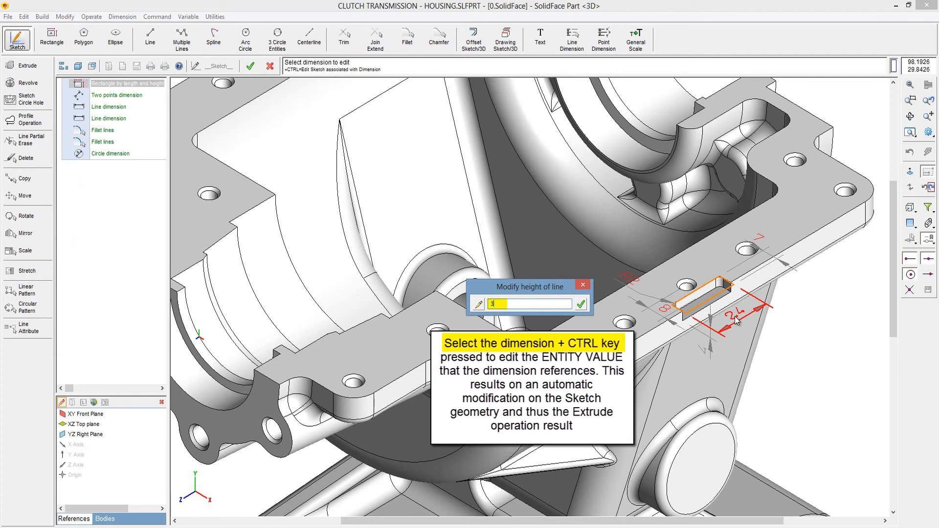
pyautogui.click(581, 305)
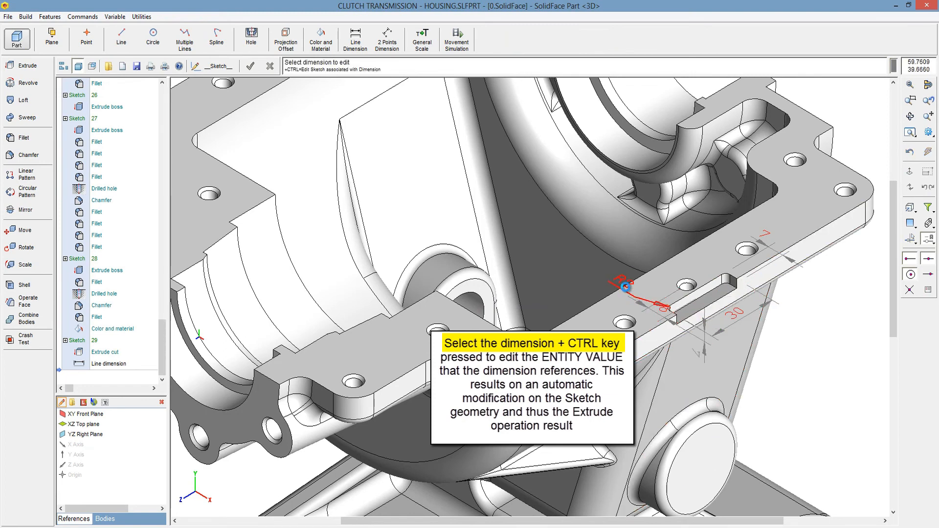
pyautogui.click(629, 291)
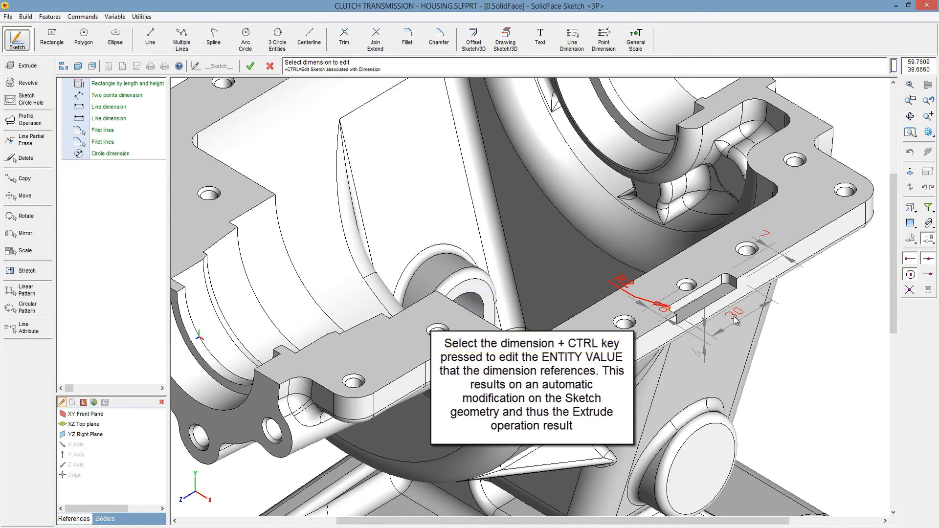
pyautogui.click(250, 65)
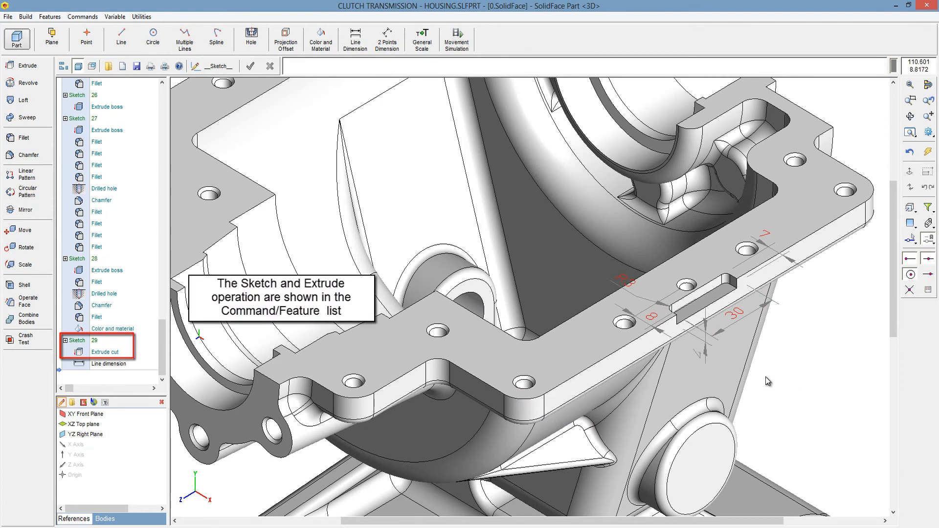
pyautogui.moveTo(725, 279)
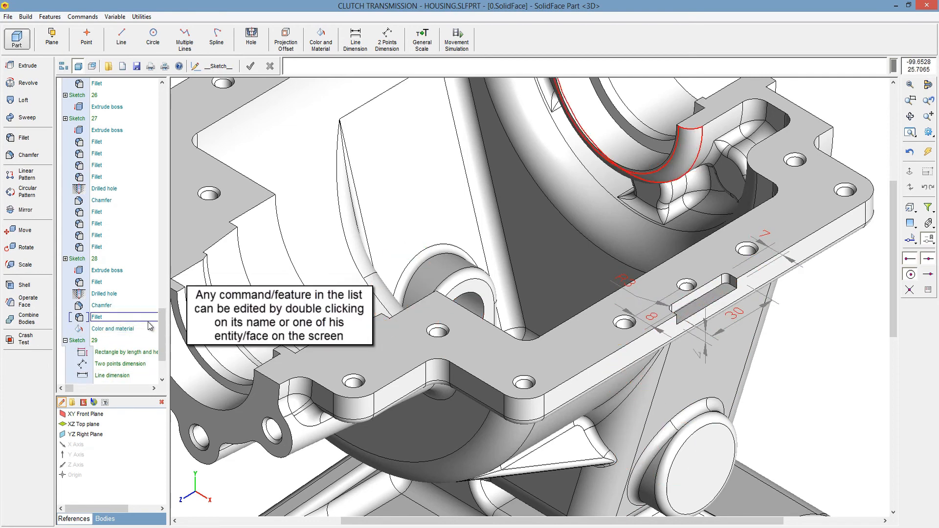
pyautogui.scroll(-3)
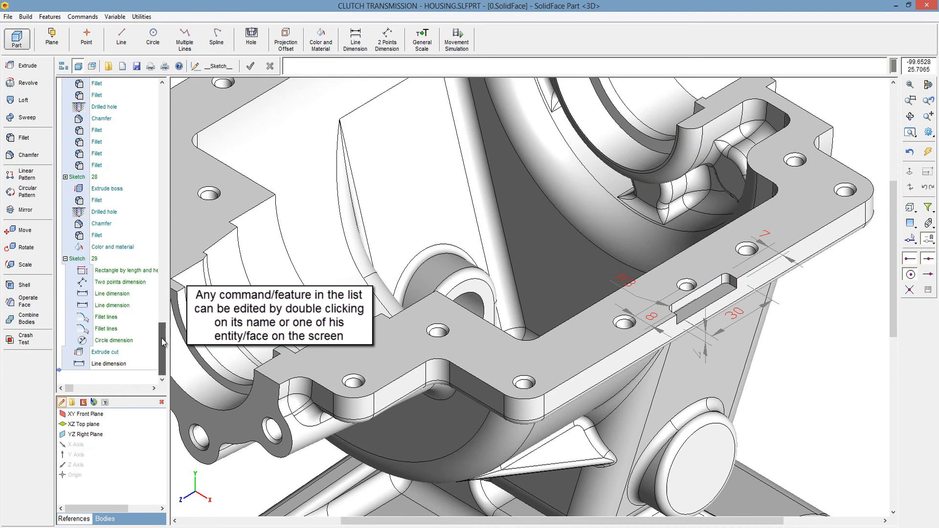
pyautogui.click(106, 328)
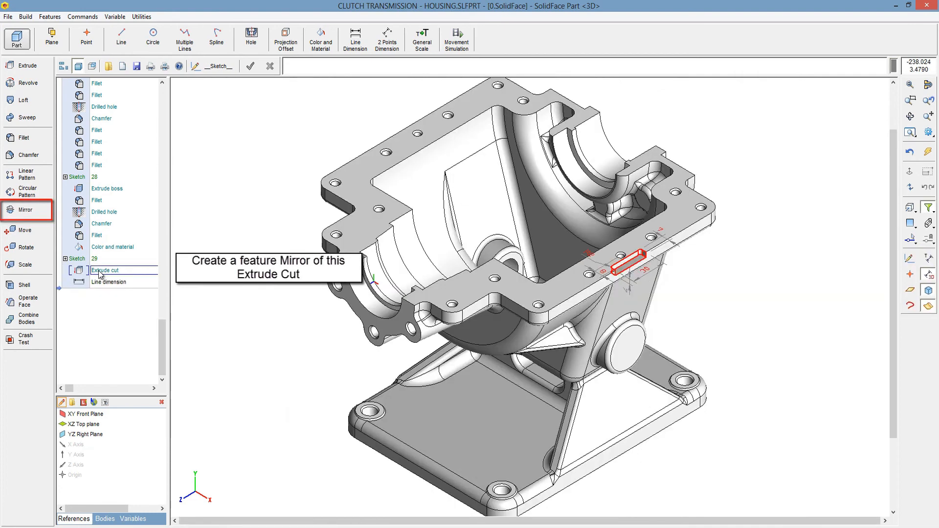
# - Mirror the Extrude cut across the YZ Right Plane and apply it
pyautogui.click(27, 209)
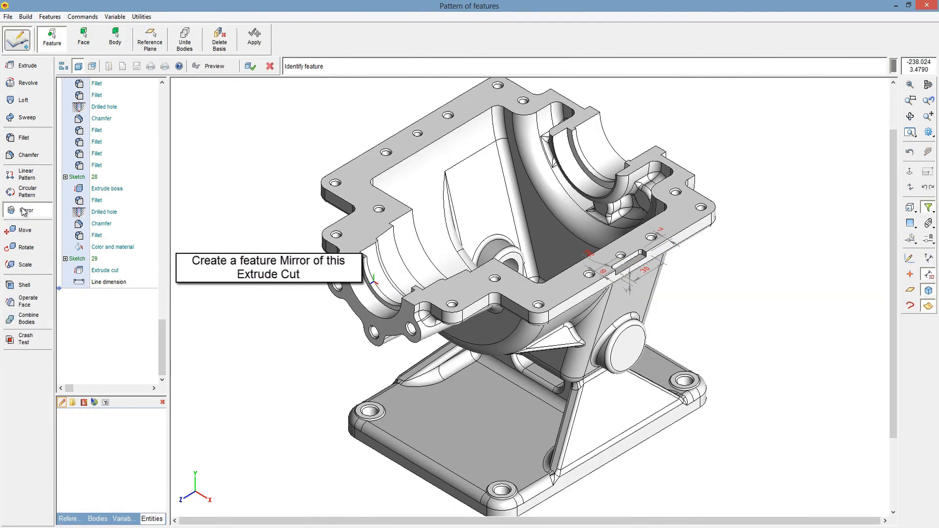
pyautogui.click(100, 223)
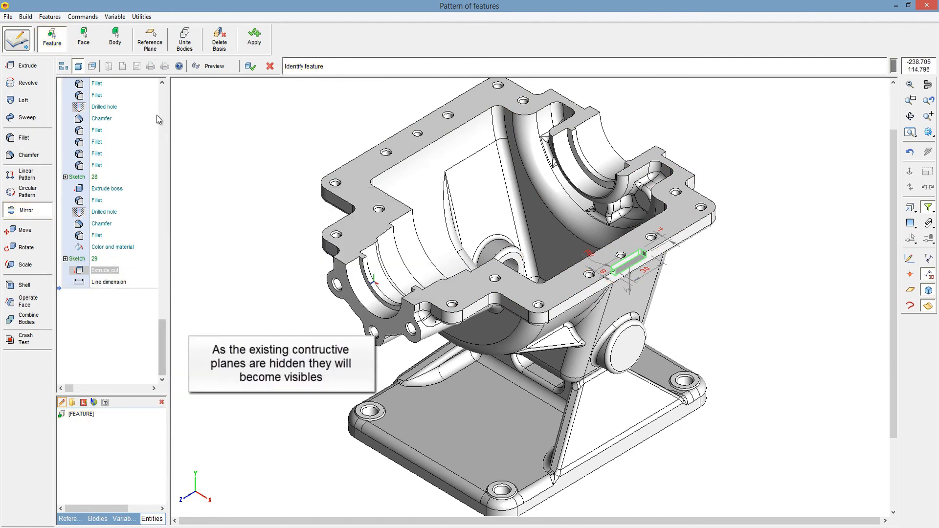
pyautogui.click(150, 38)
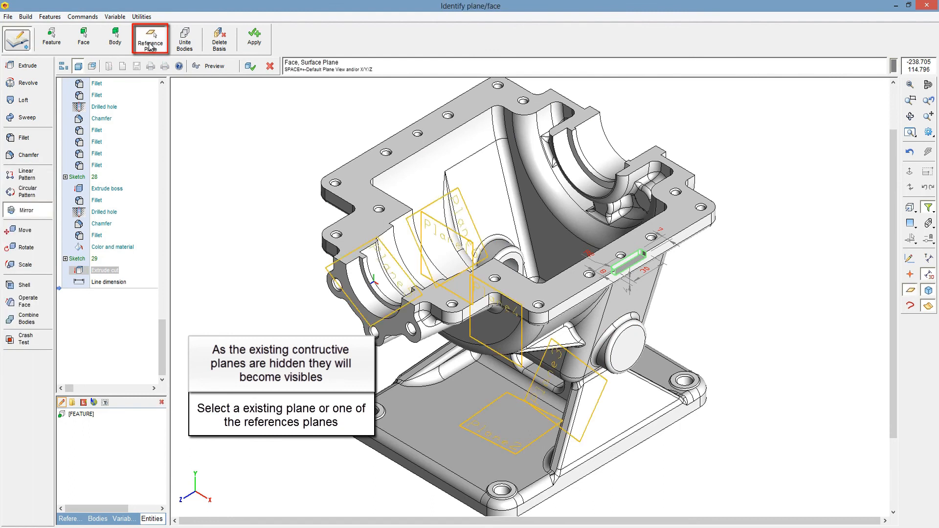
pyautogui.moveTo(195, 130)
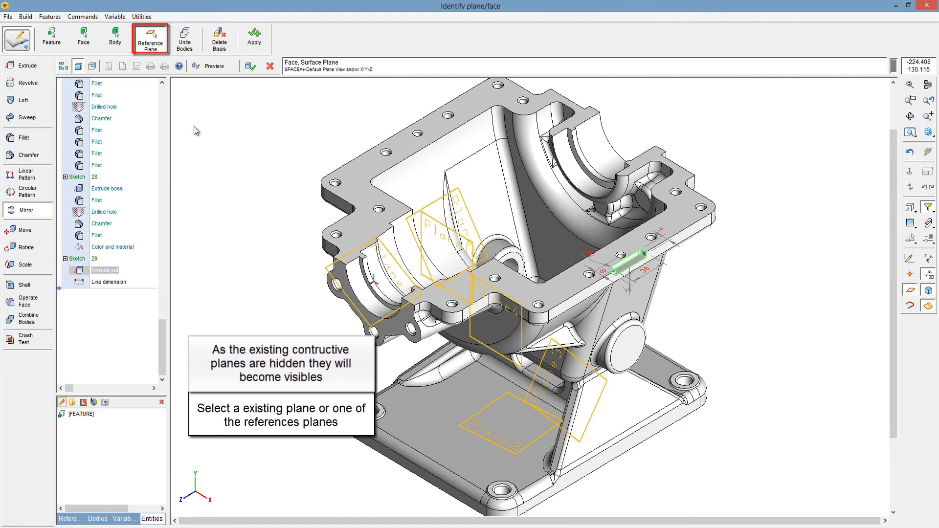
pyautogui.click(70, 519)
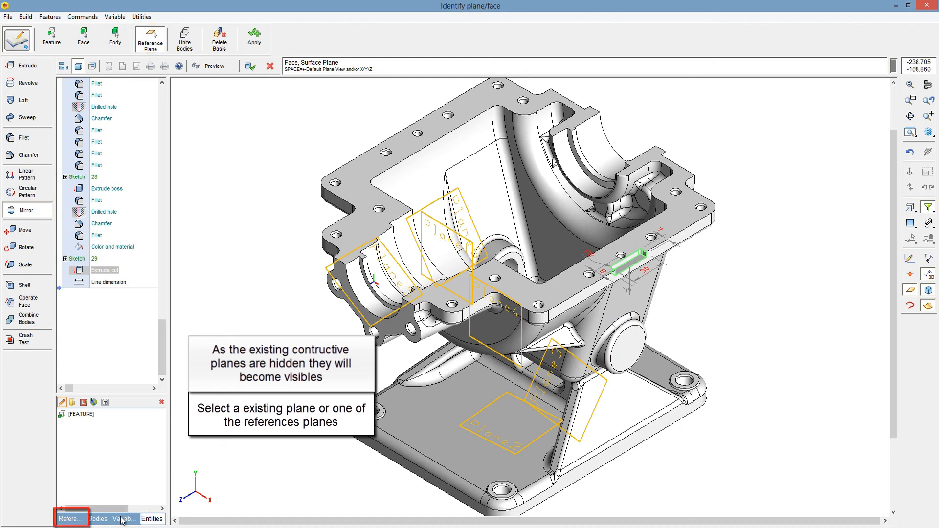
pyautogui.click(69, 518)
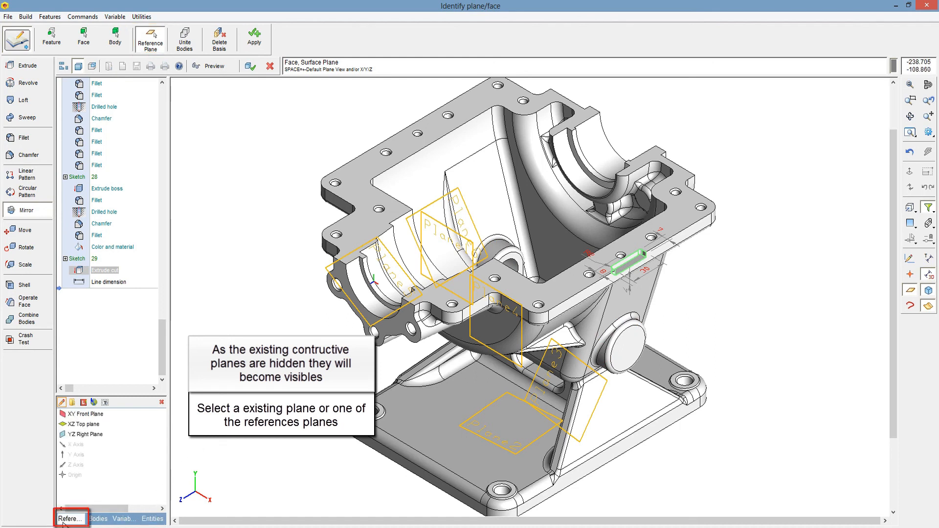
pyautogui.click(89, 434)
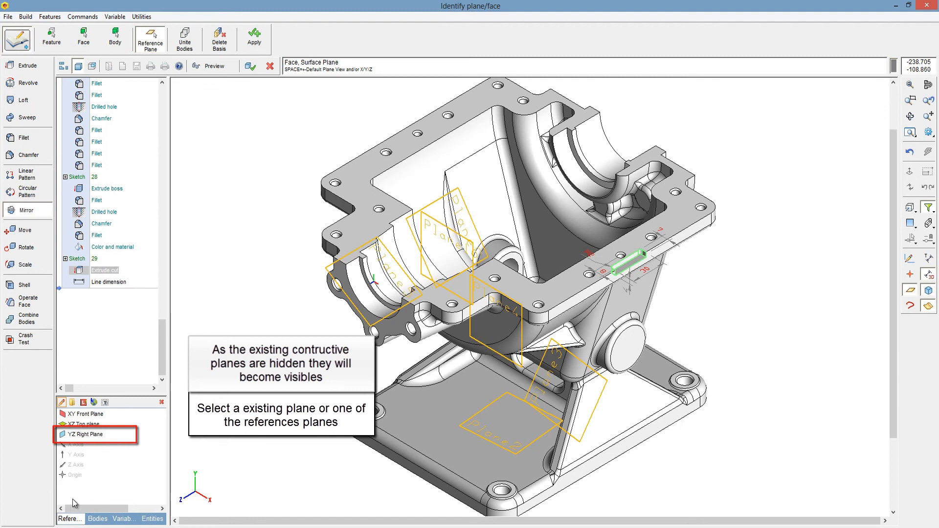
pyautogui.click(88, 434)
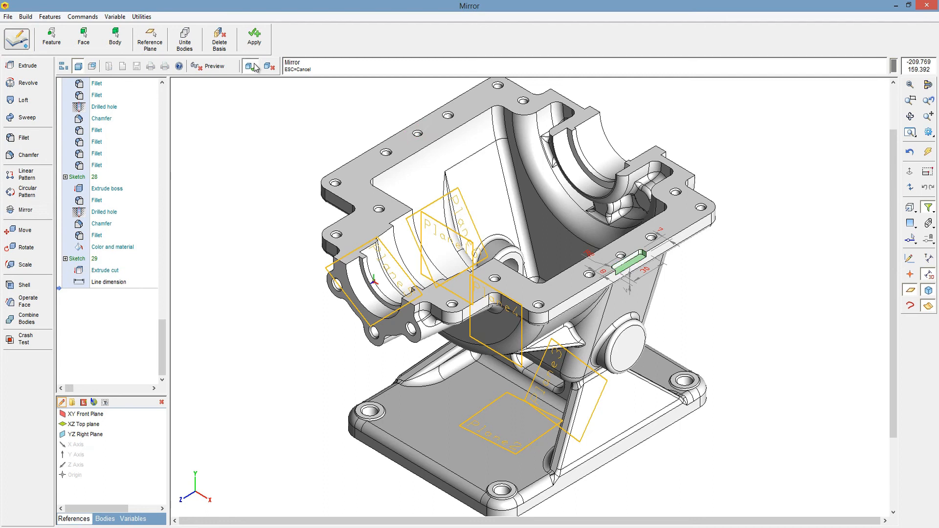
pyautogui.click(250, 65)
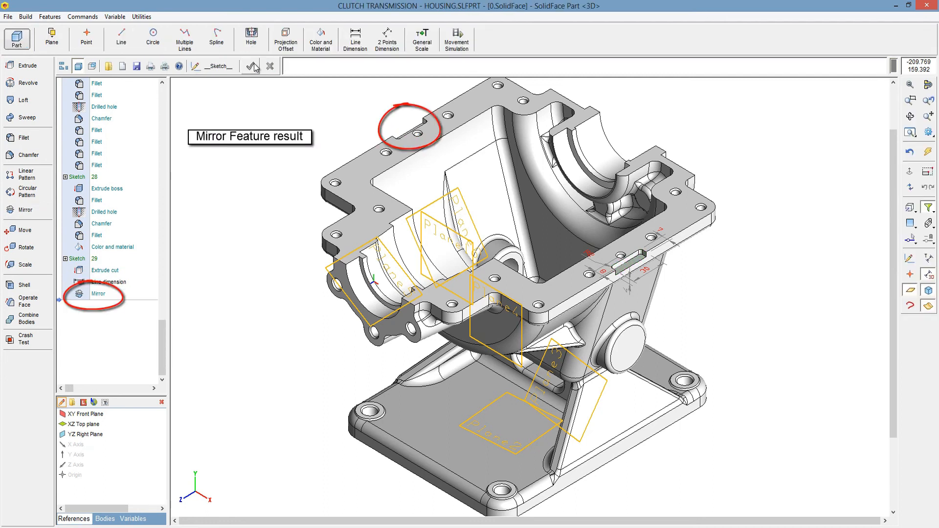